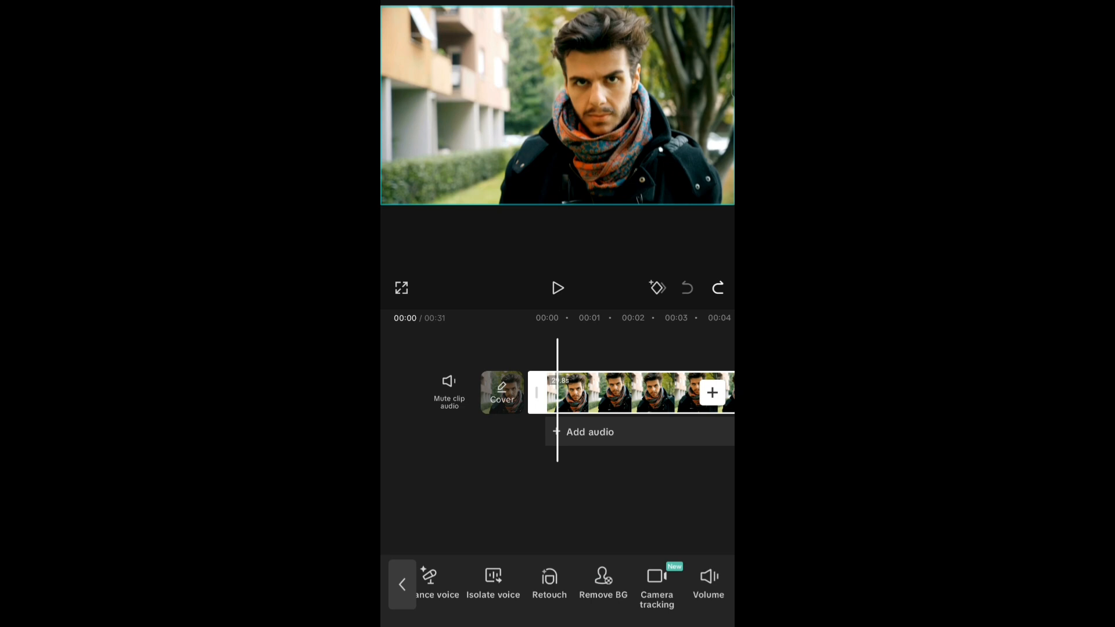
Show the Remove BG options, peeking into Custom removal and closing it unapplied.
{"action": "left_click", "coordinate": [403, 585]}
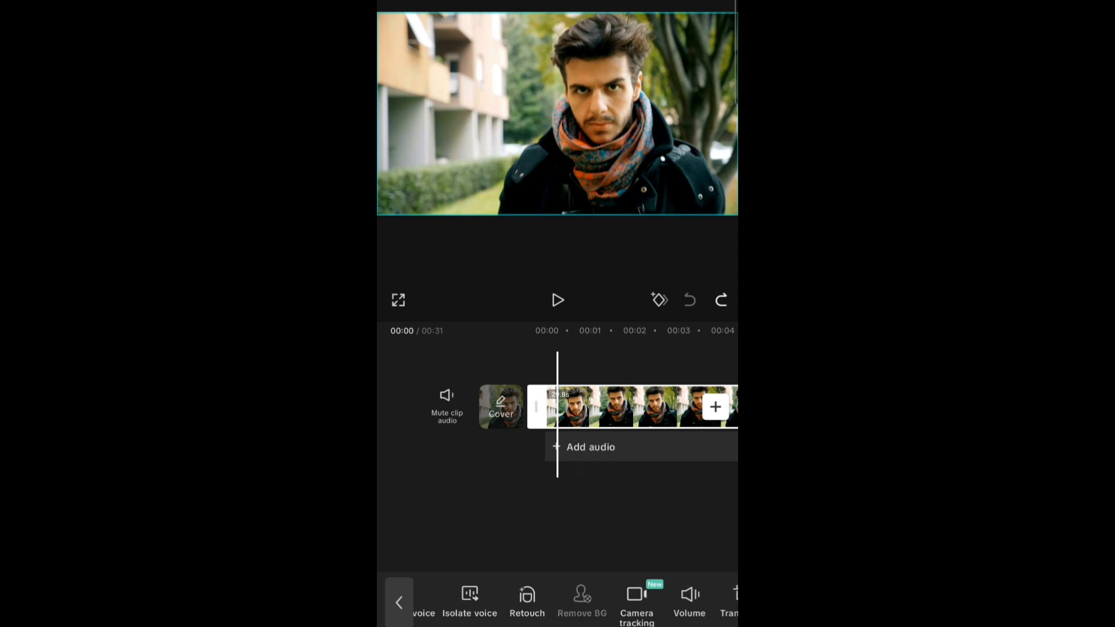
{"action": "left_click", "coordinate": [582, 601]}
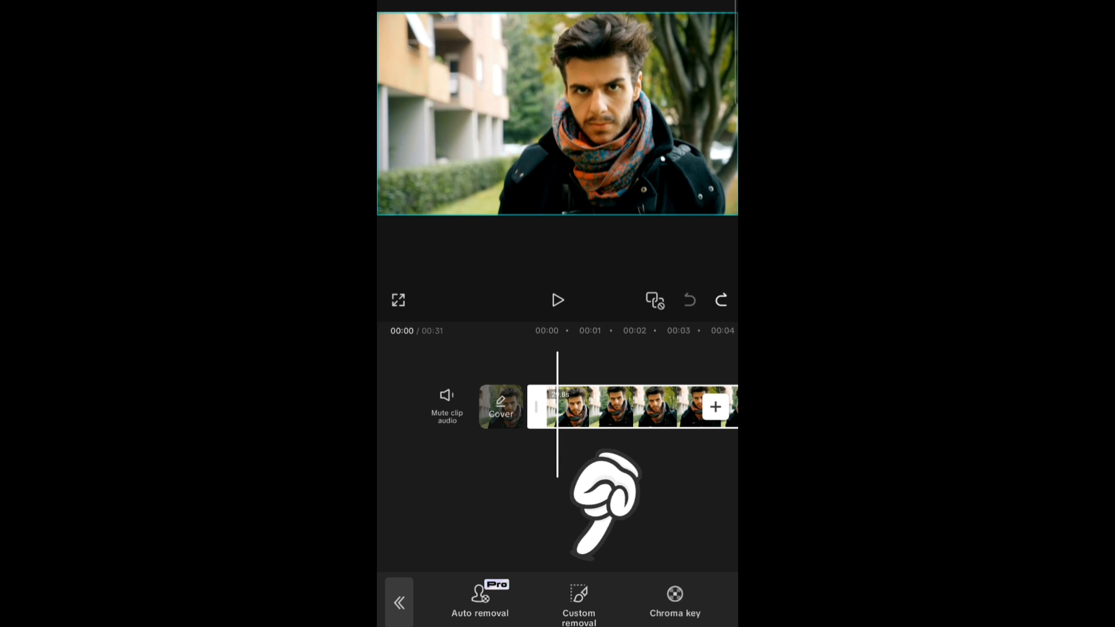
{"action": "left_click", "coordinate": [578, 601]}
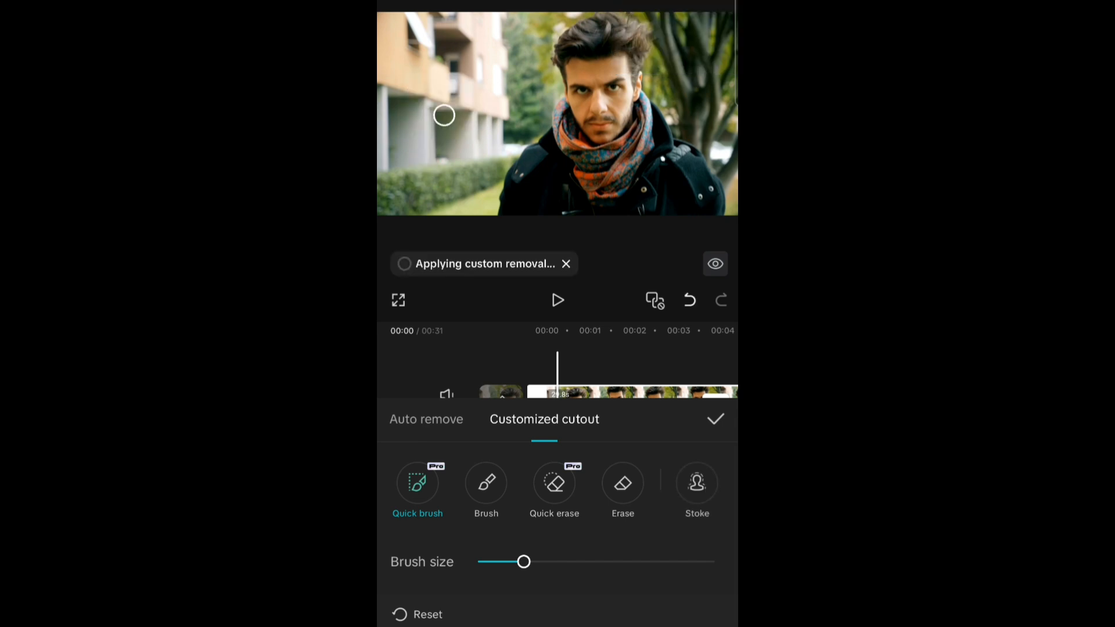
{"action": "left_click", "coordinate": [716, 420]}
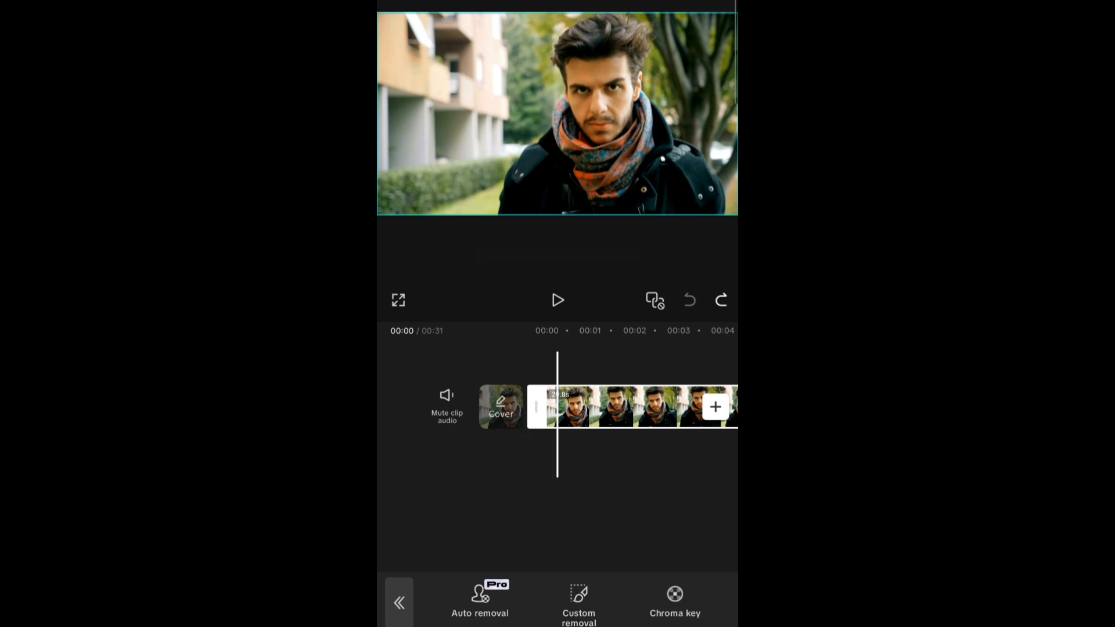
Apply Auto removal to cut the man out onto black.
{"action": "left_click", "coordinate": [481, 608]}
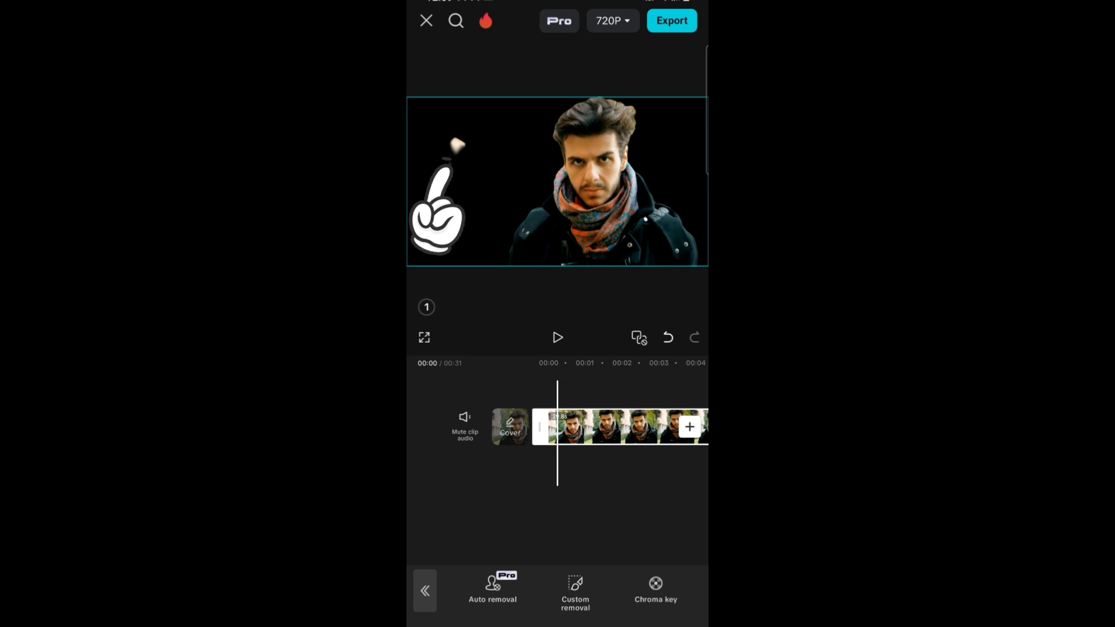
Refine the man's mask with Custom removal's Quick erase and confirm it.
{"action": "left_click", "coordinate": [575, 590]}
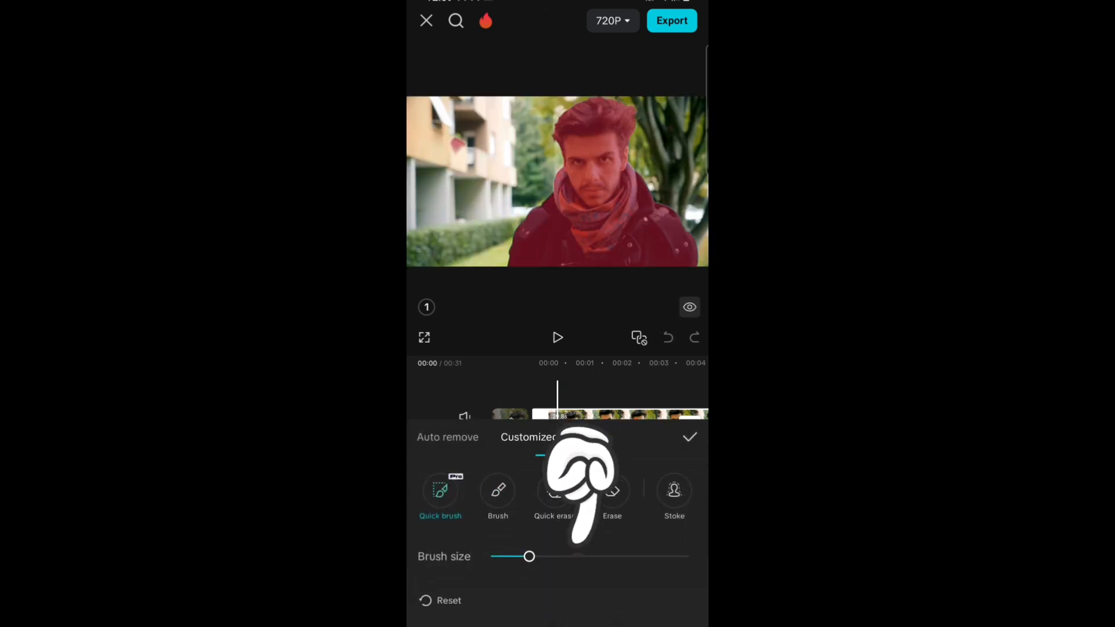
{"action": "left_click", "coordinate": [555, 494]}
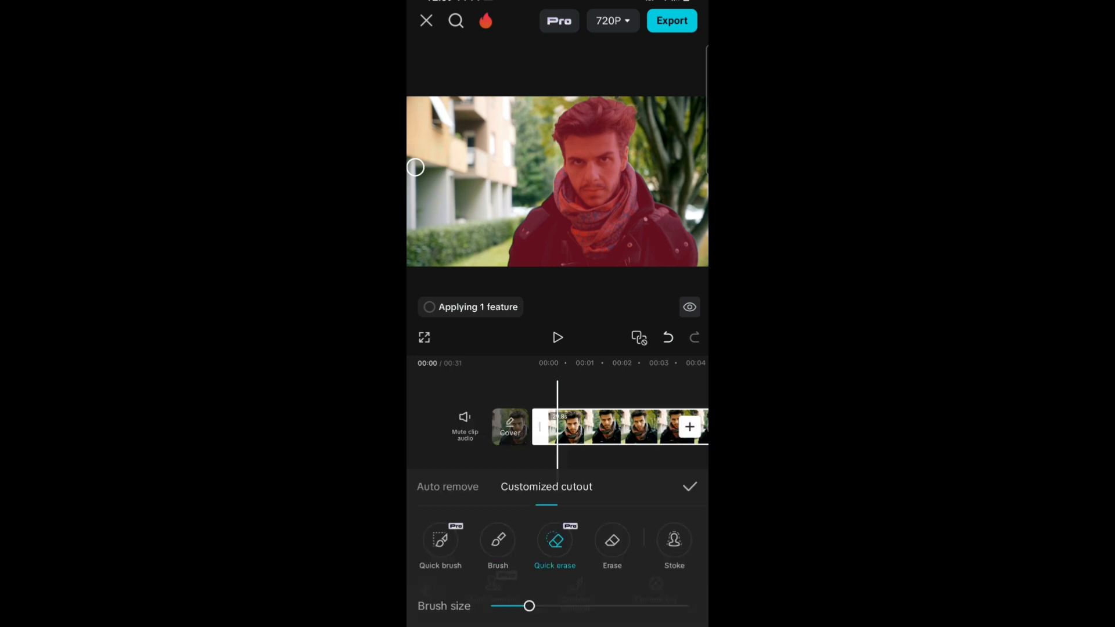
{"action": "left_click", "coordinate": [689, 487]}
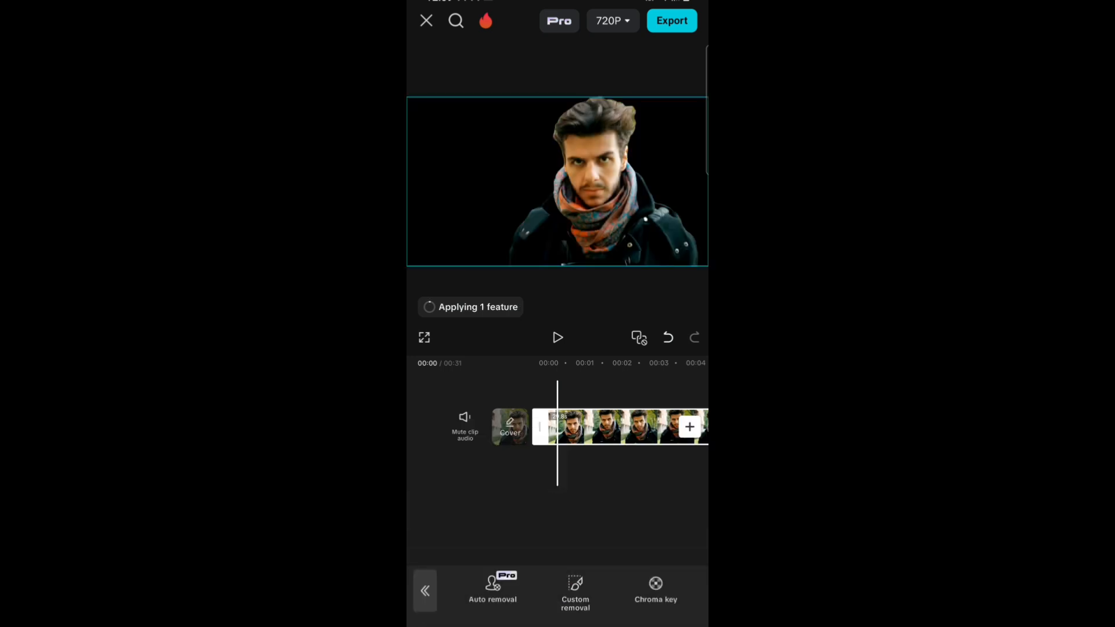